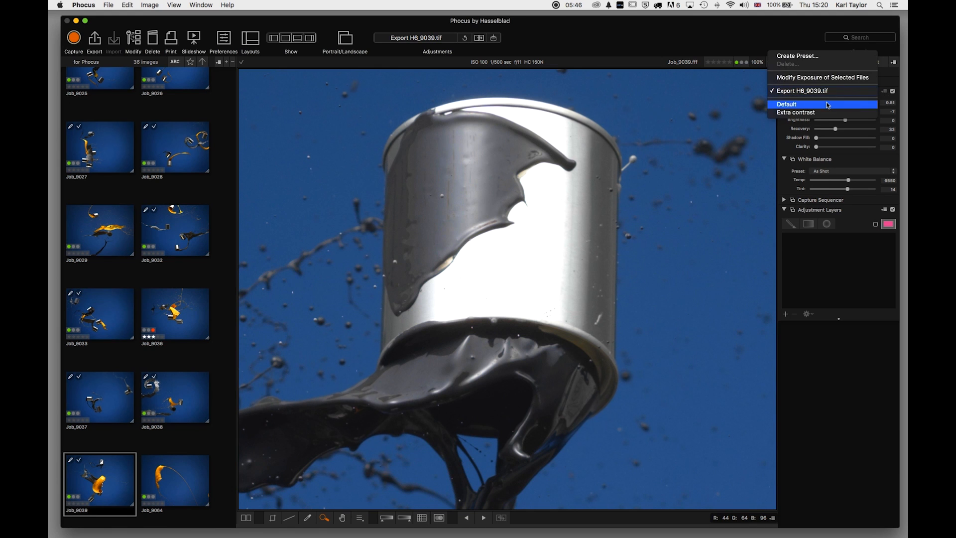
mouse_move(820, 56)
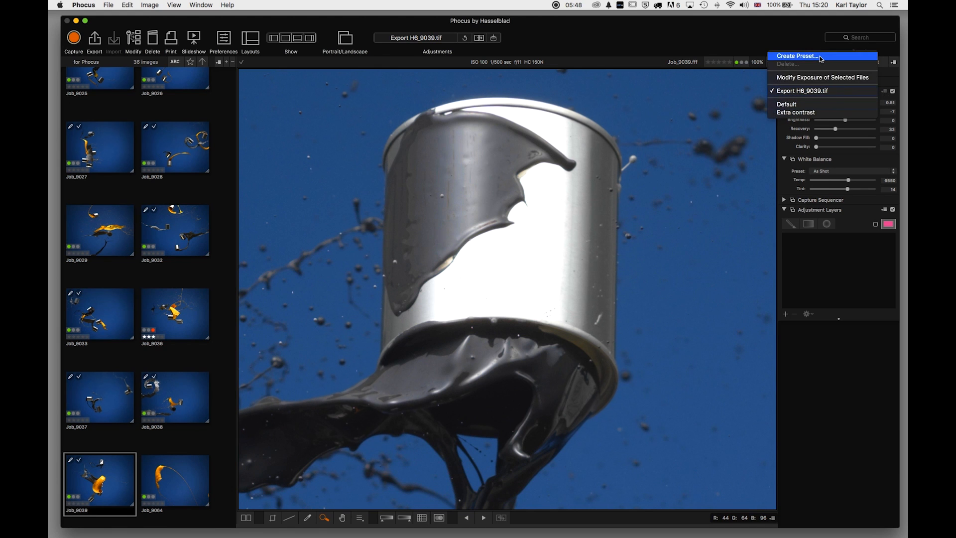